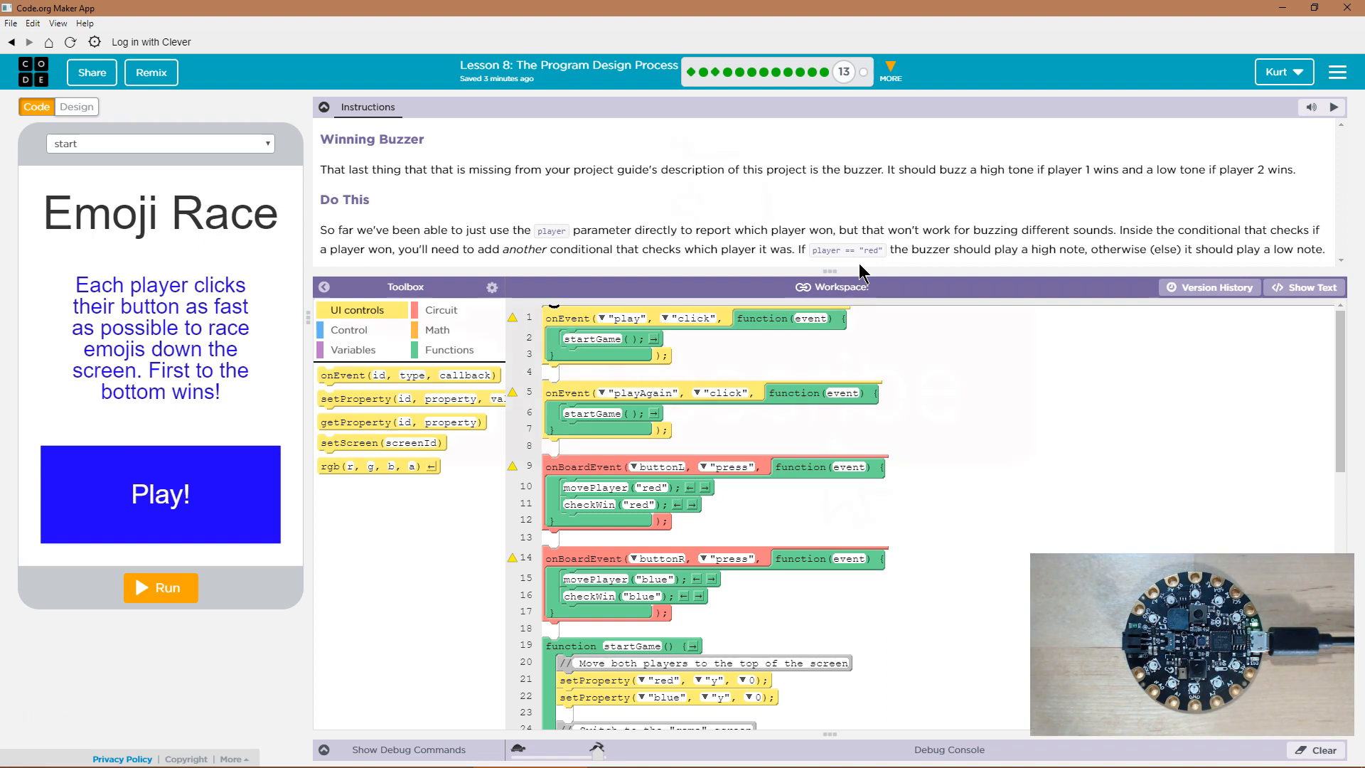
# Scroll the checkWin code to view the player == "red" if/else inside the win conditional.
pyautogui.scroll(-3)
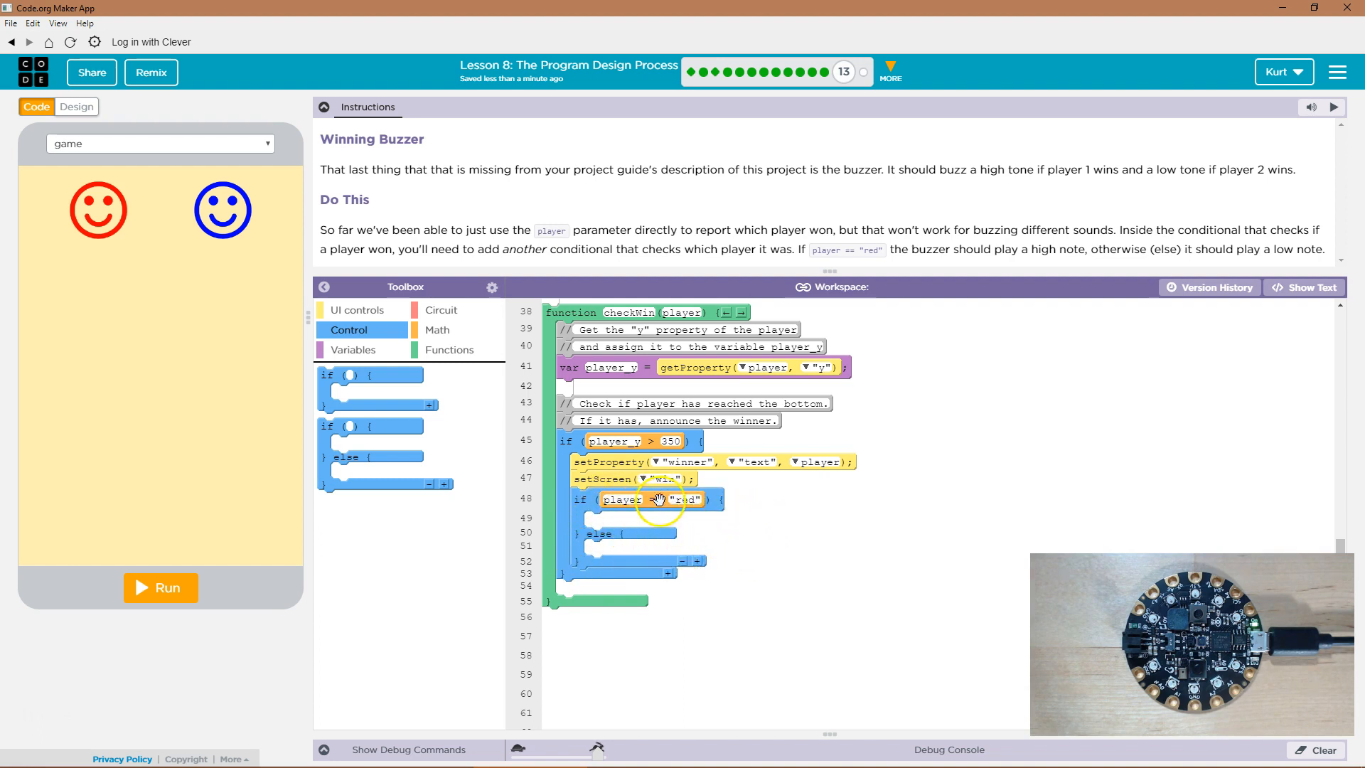
# Show the Circuit toolbox category to reveal the buzzer note blocks.
pyautogui.click(441, 310)
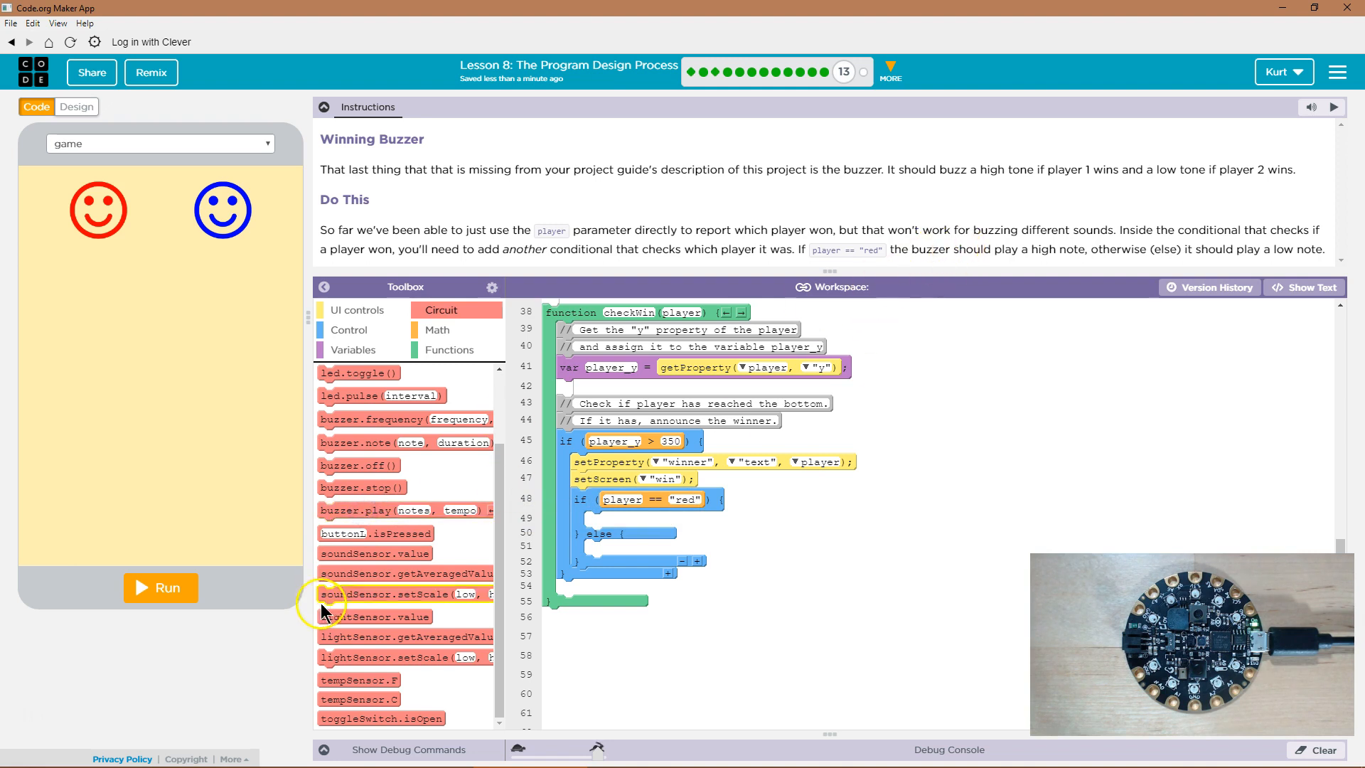